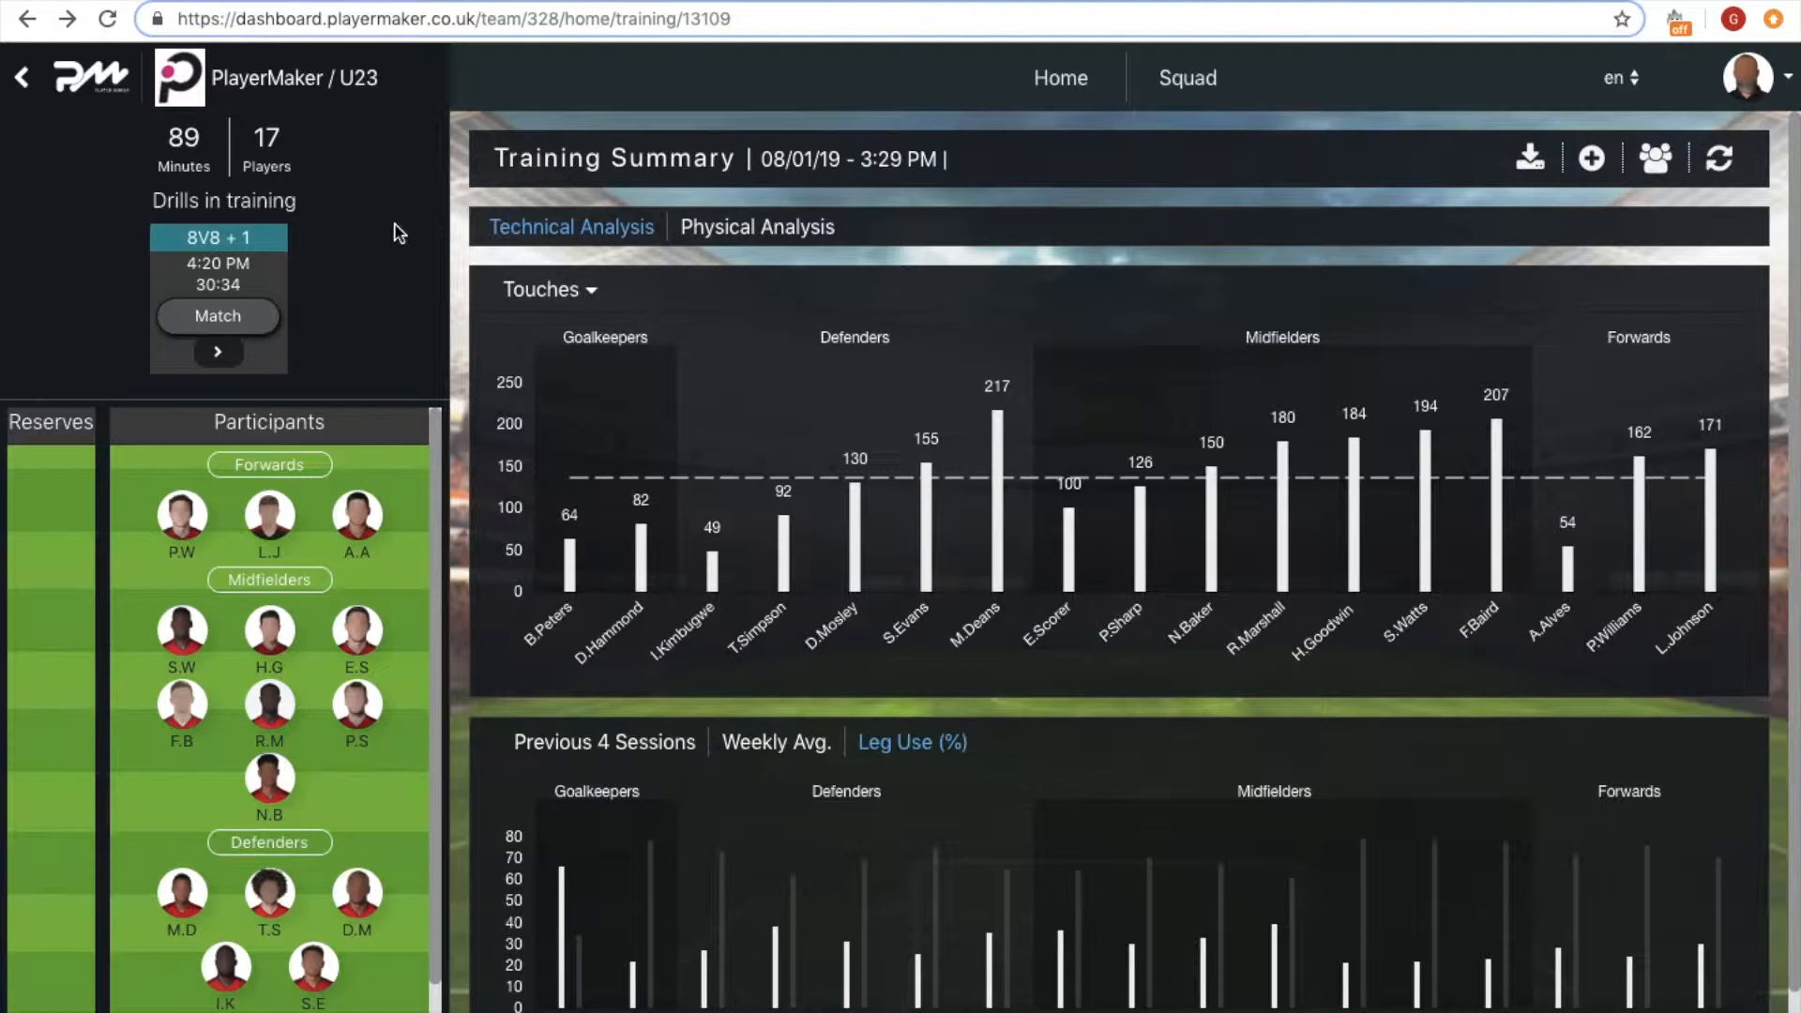
mouse_move(373, 277)
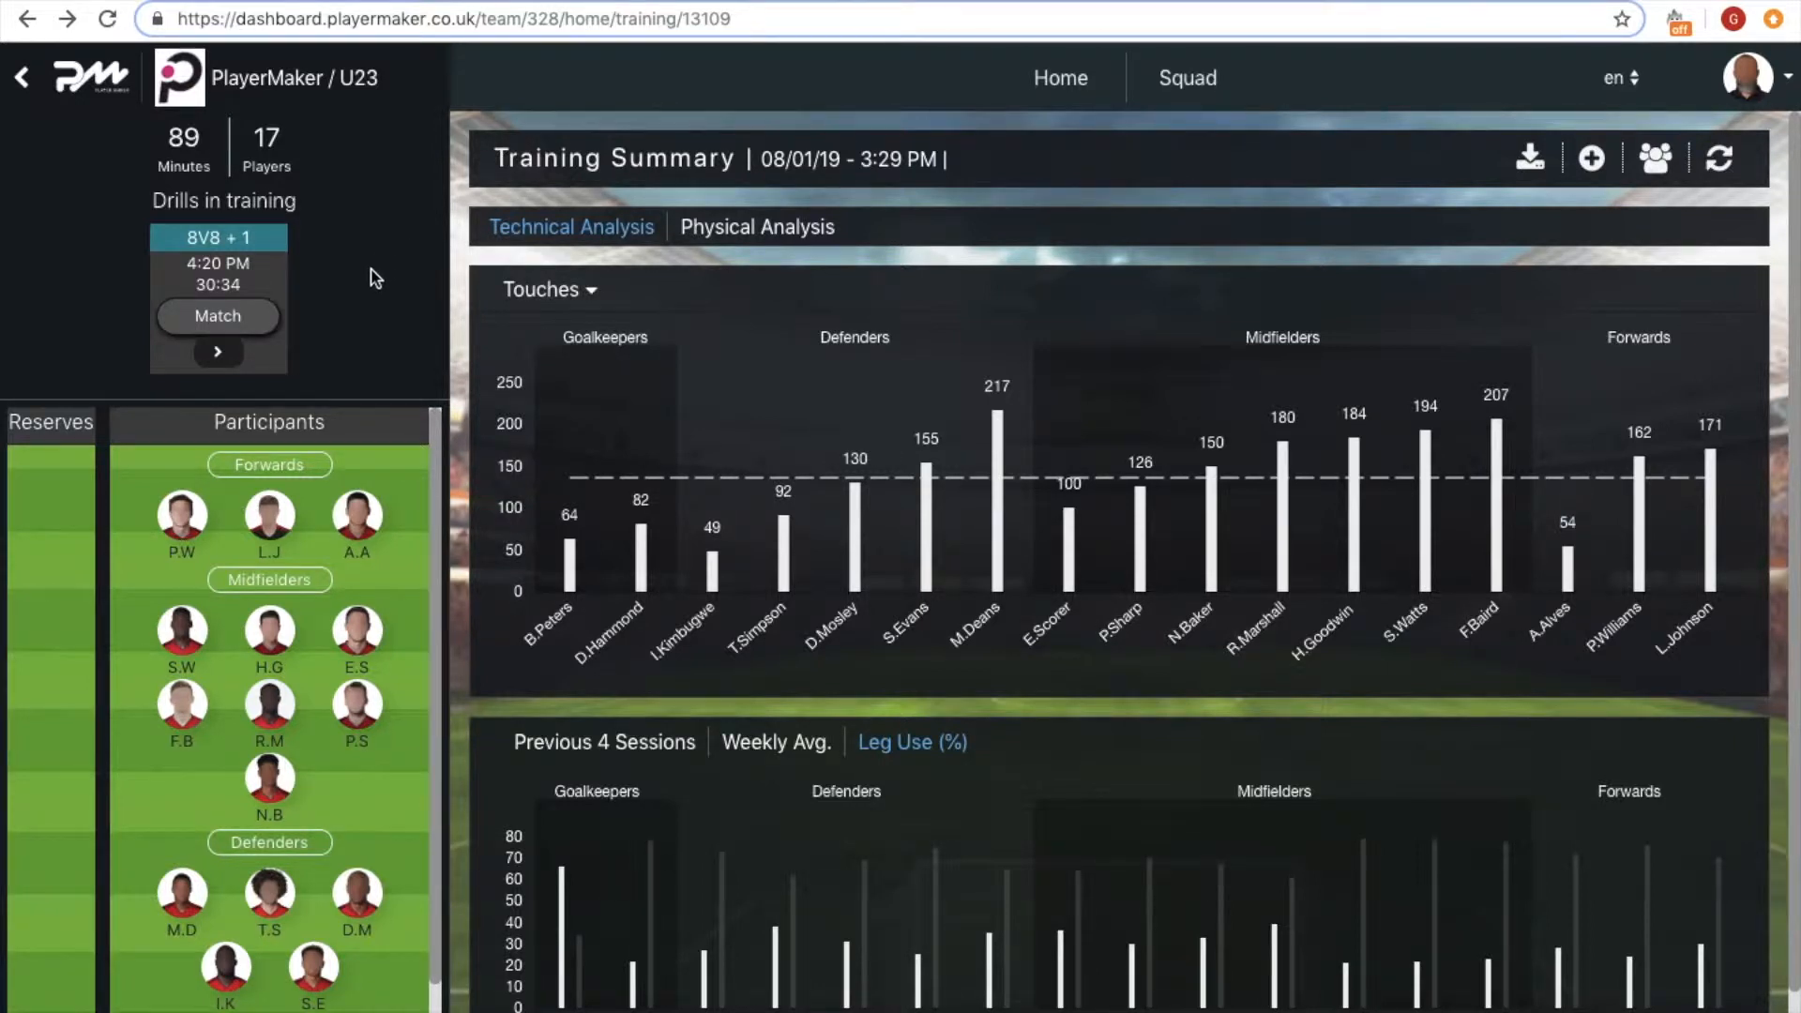
mouse_move(353, 291)
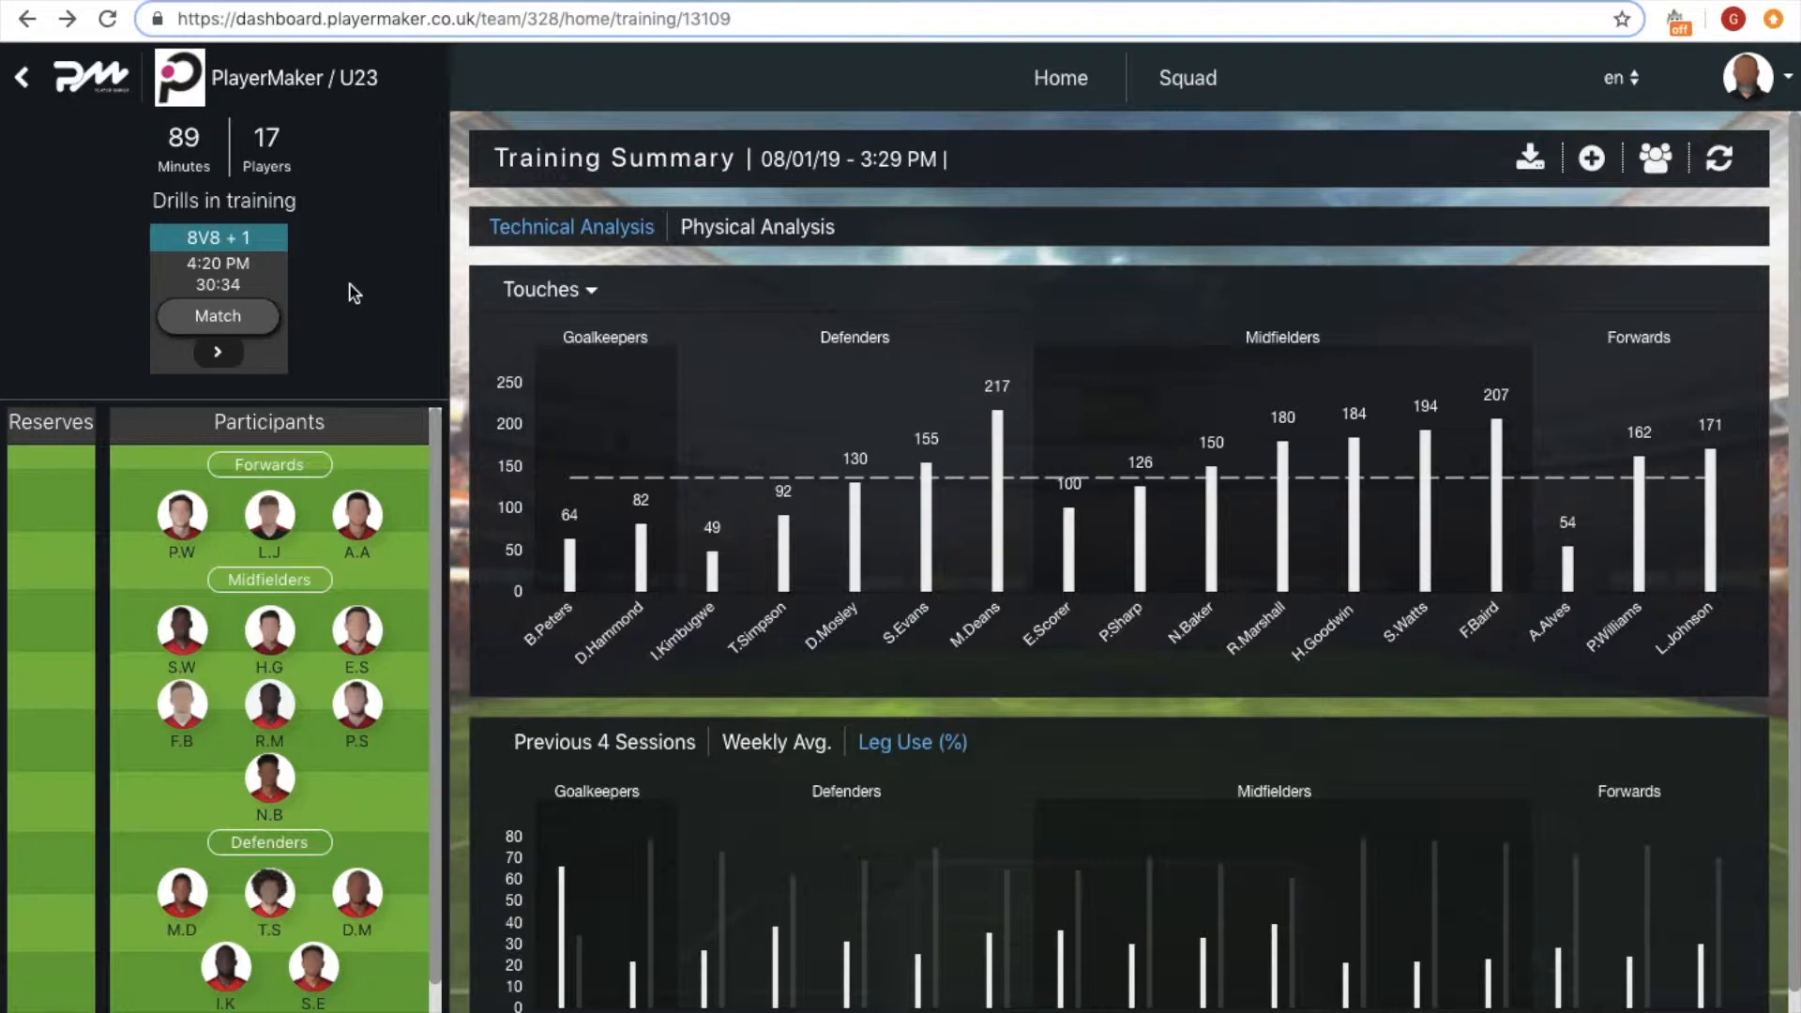
mouse_move(324, 315)
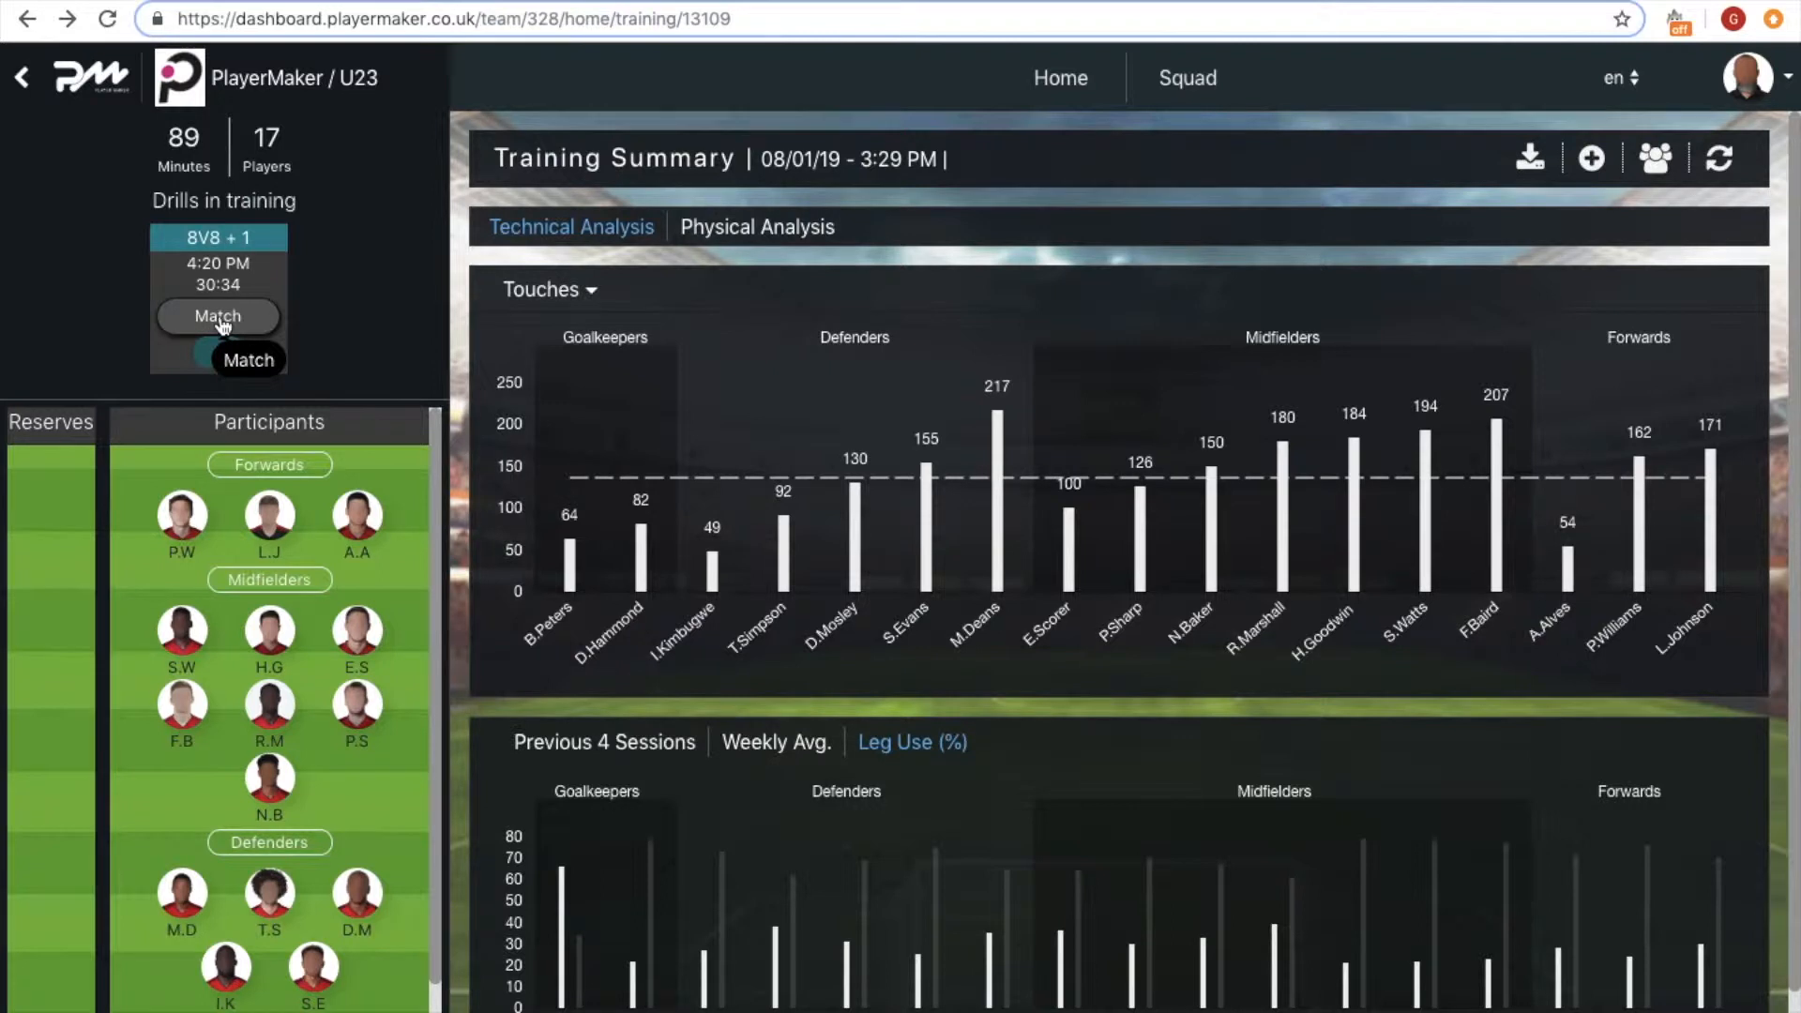
Load the 8V8 + 1 match drill from the Drills in training panel.
click(217, 315)
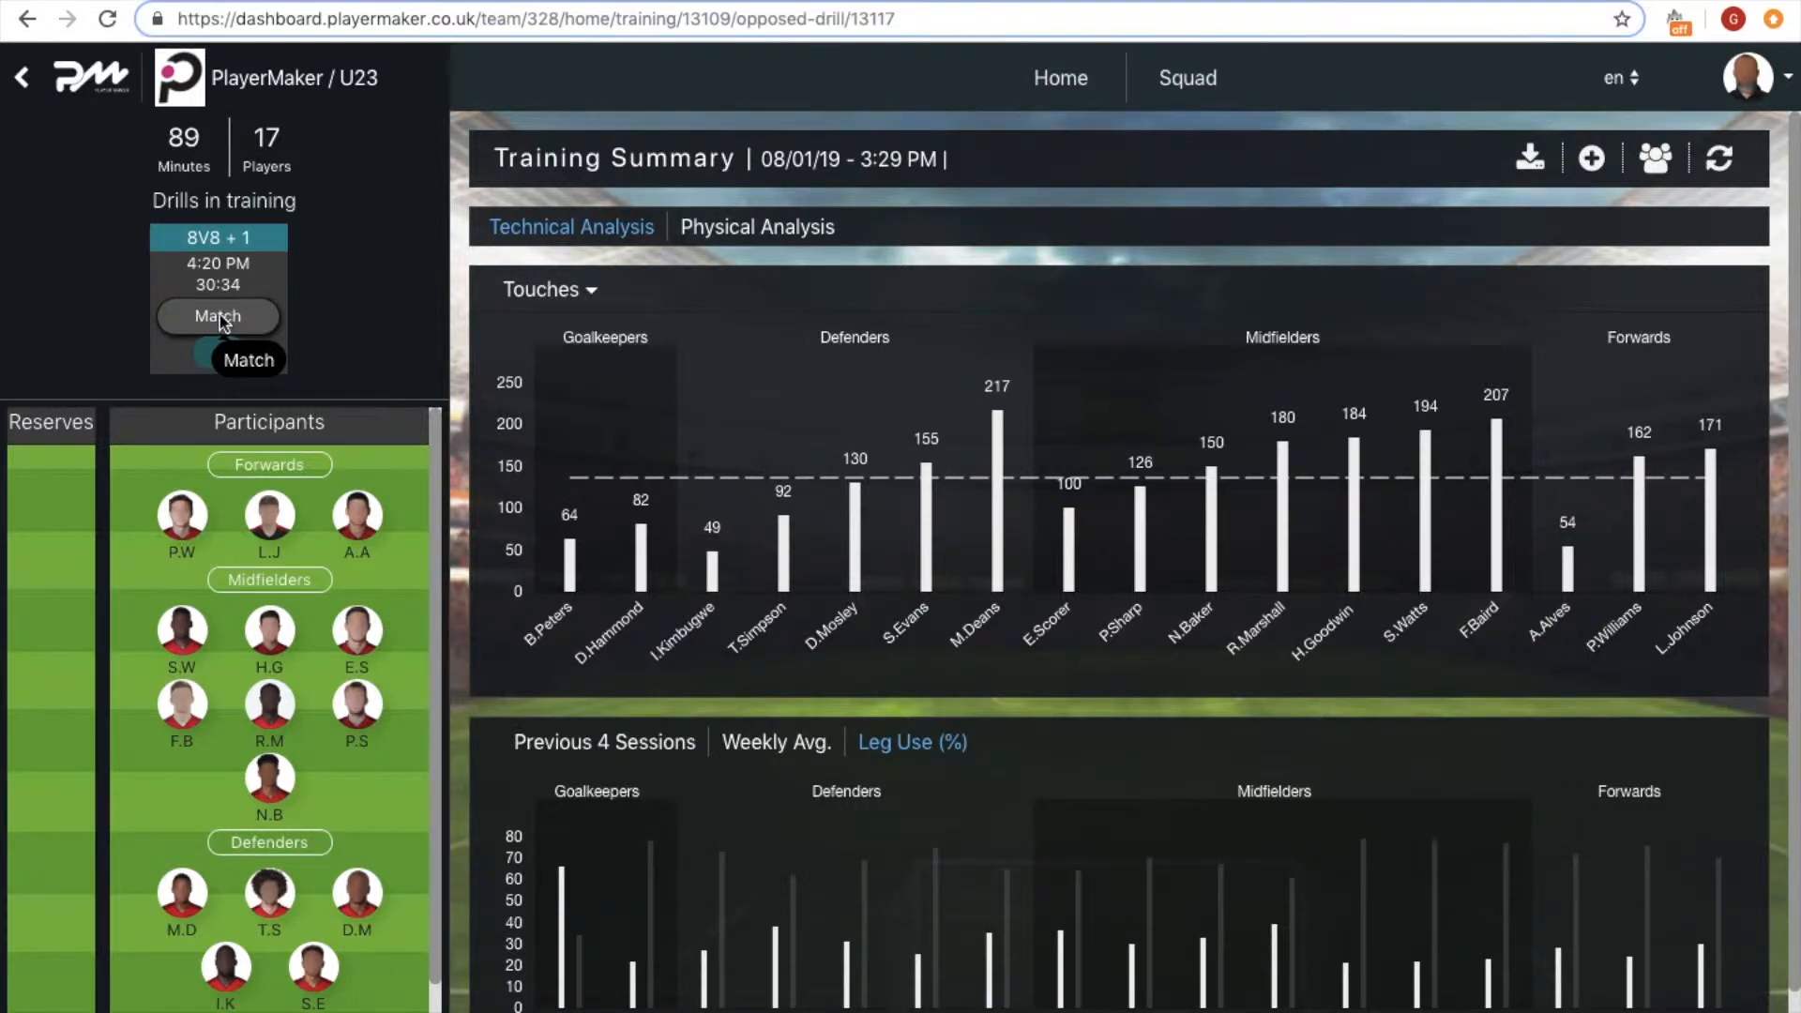
Show the Team Analysis pass matrices for Team A and Team B on the opposed drill.
click(217, 316)
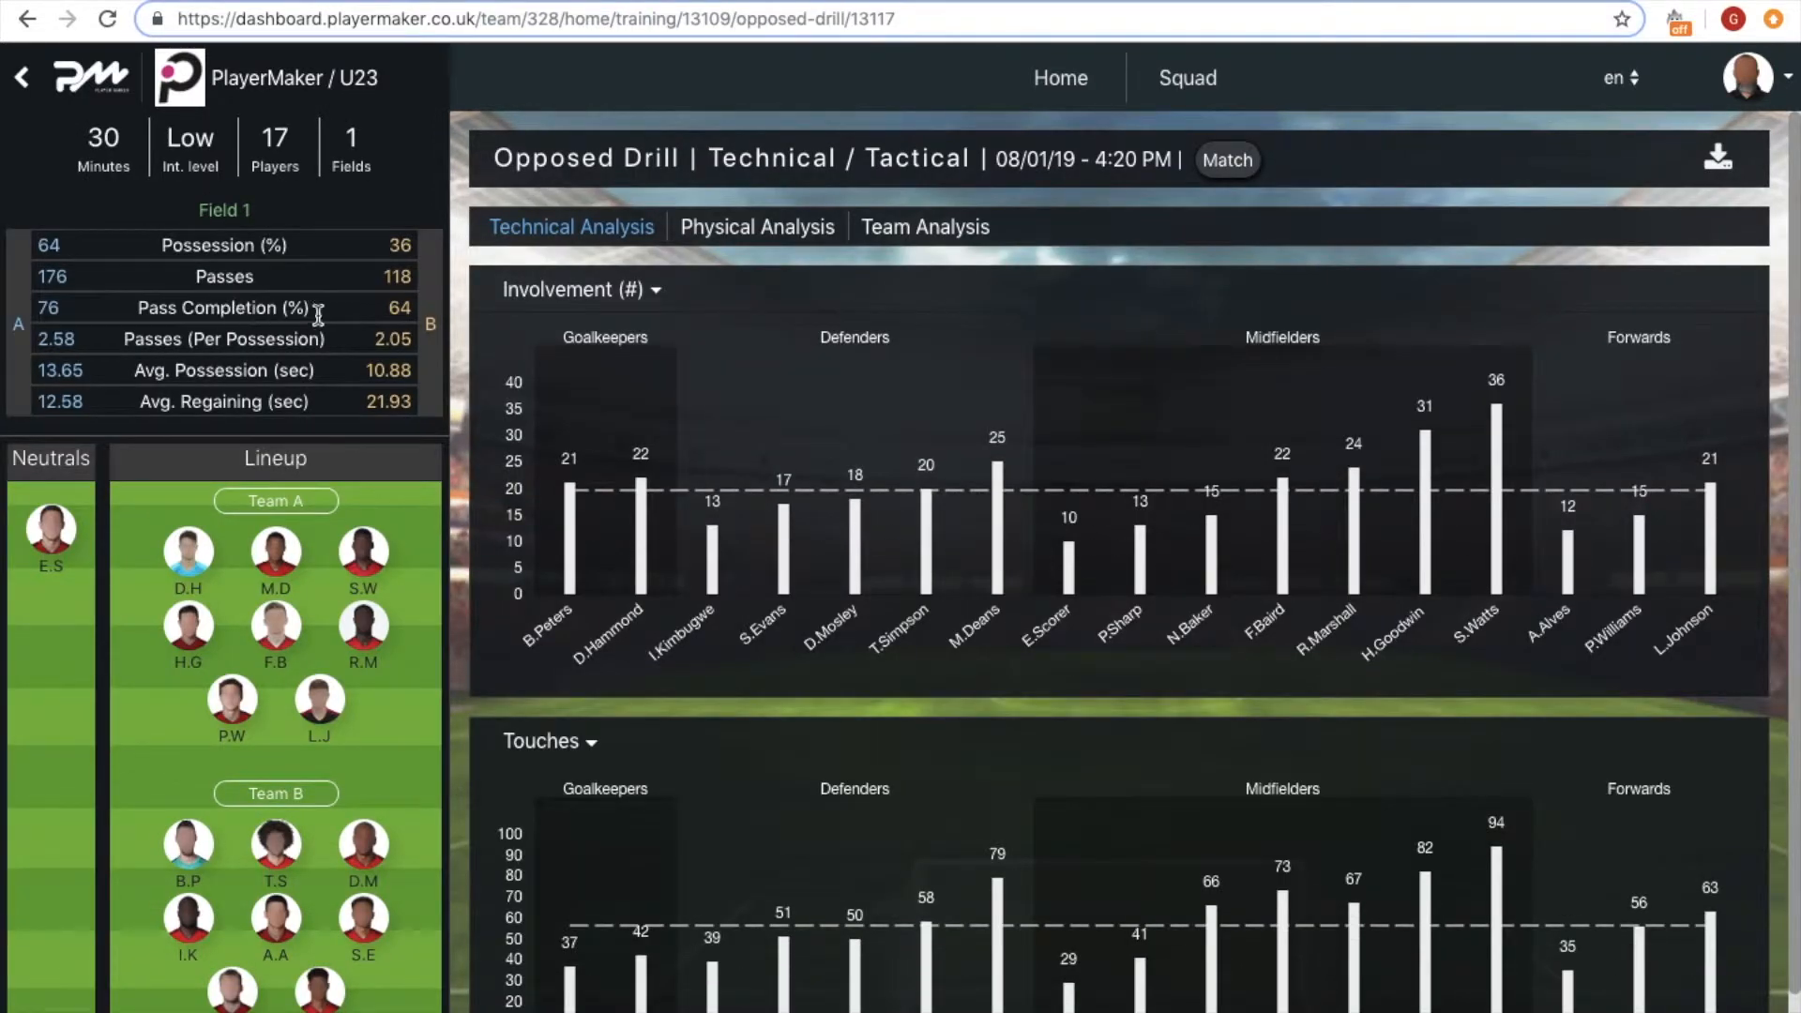
mouse_move(660, 345)
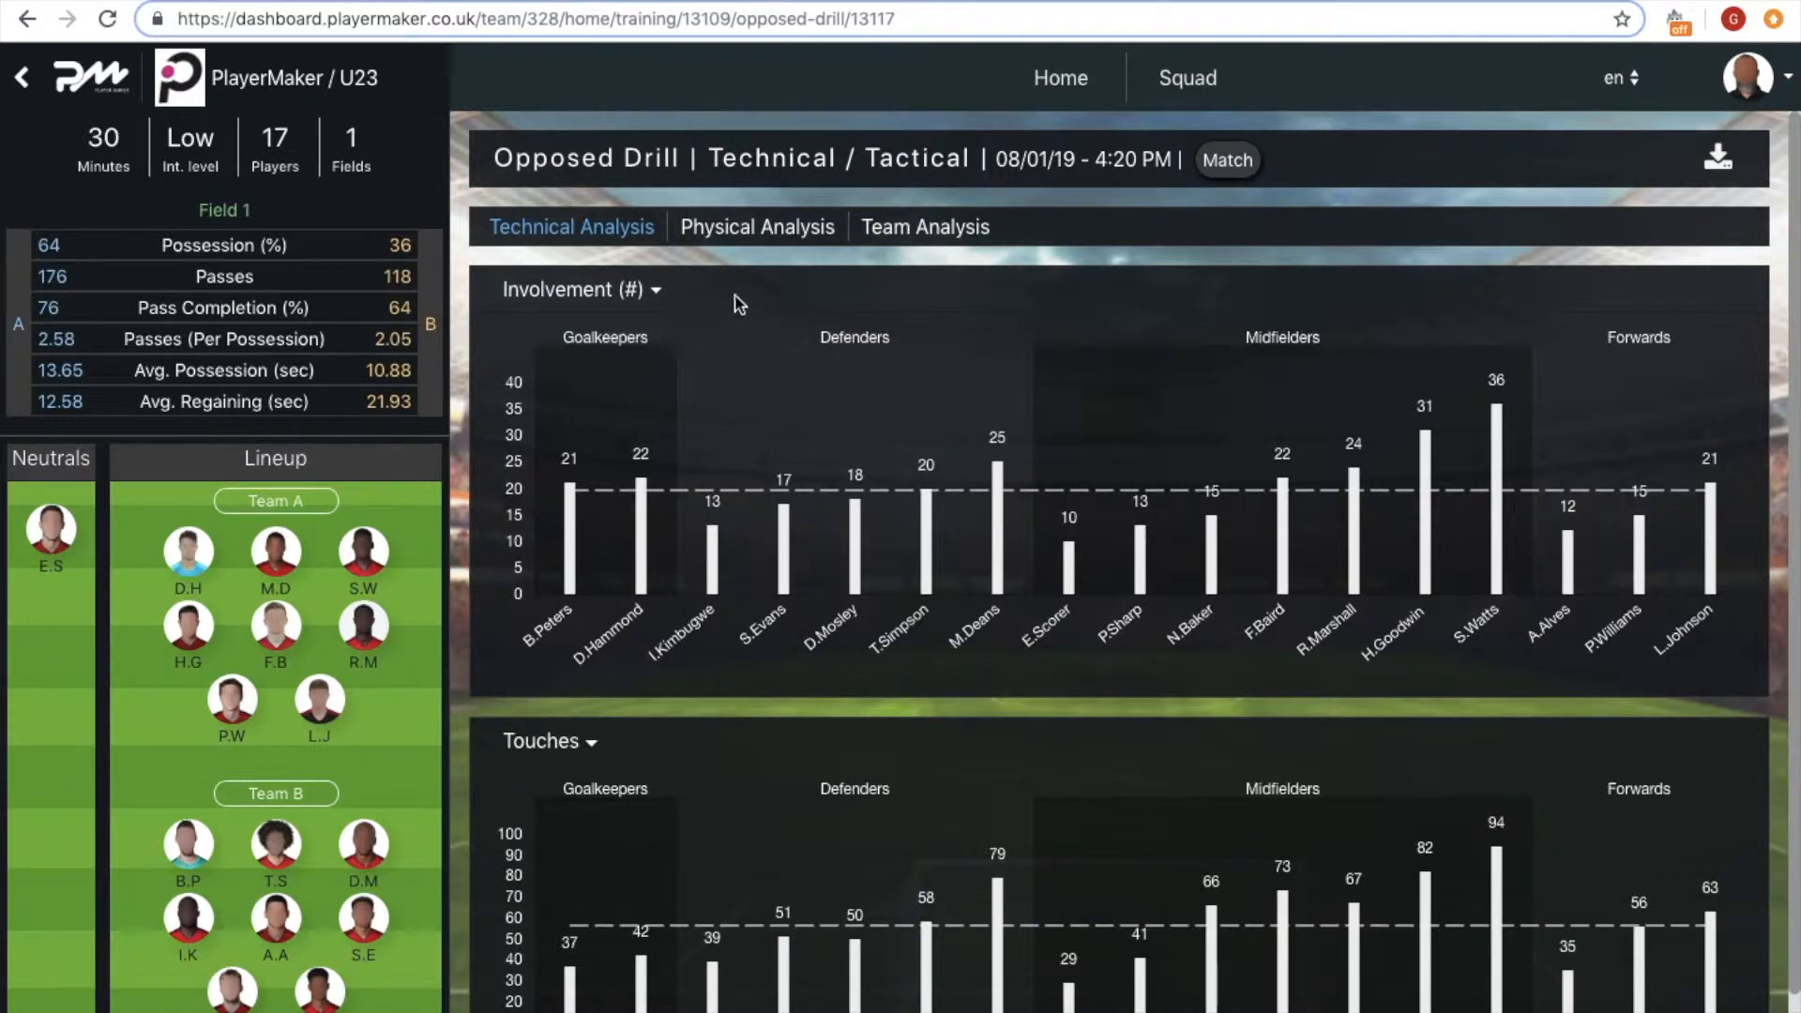
mouse_move(901, 238)
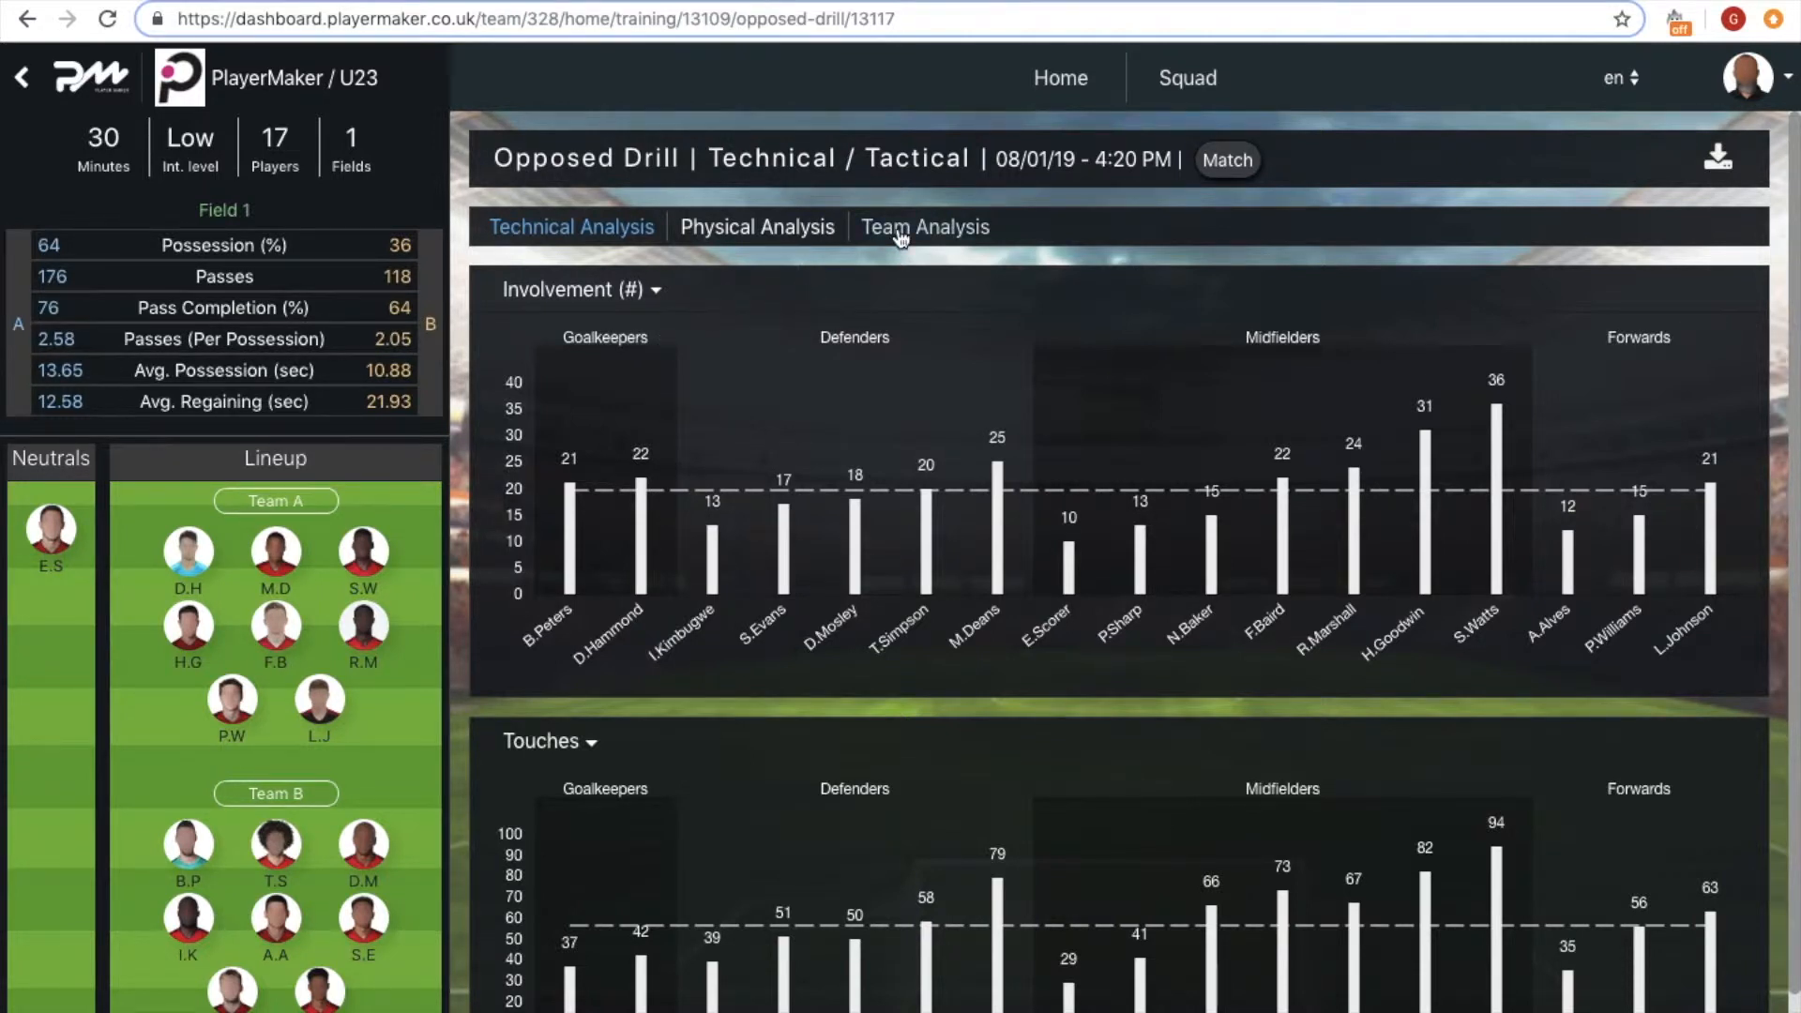
click(925, 225)
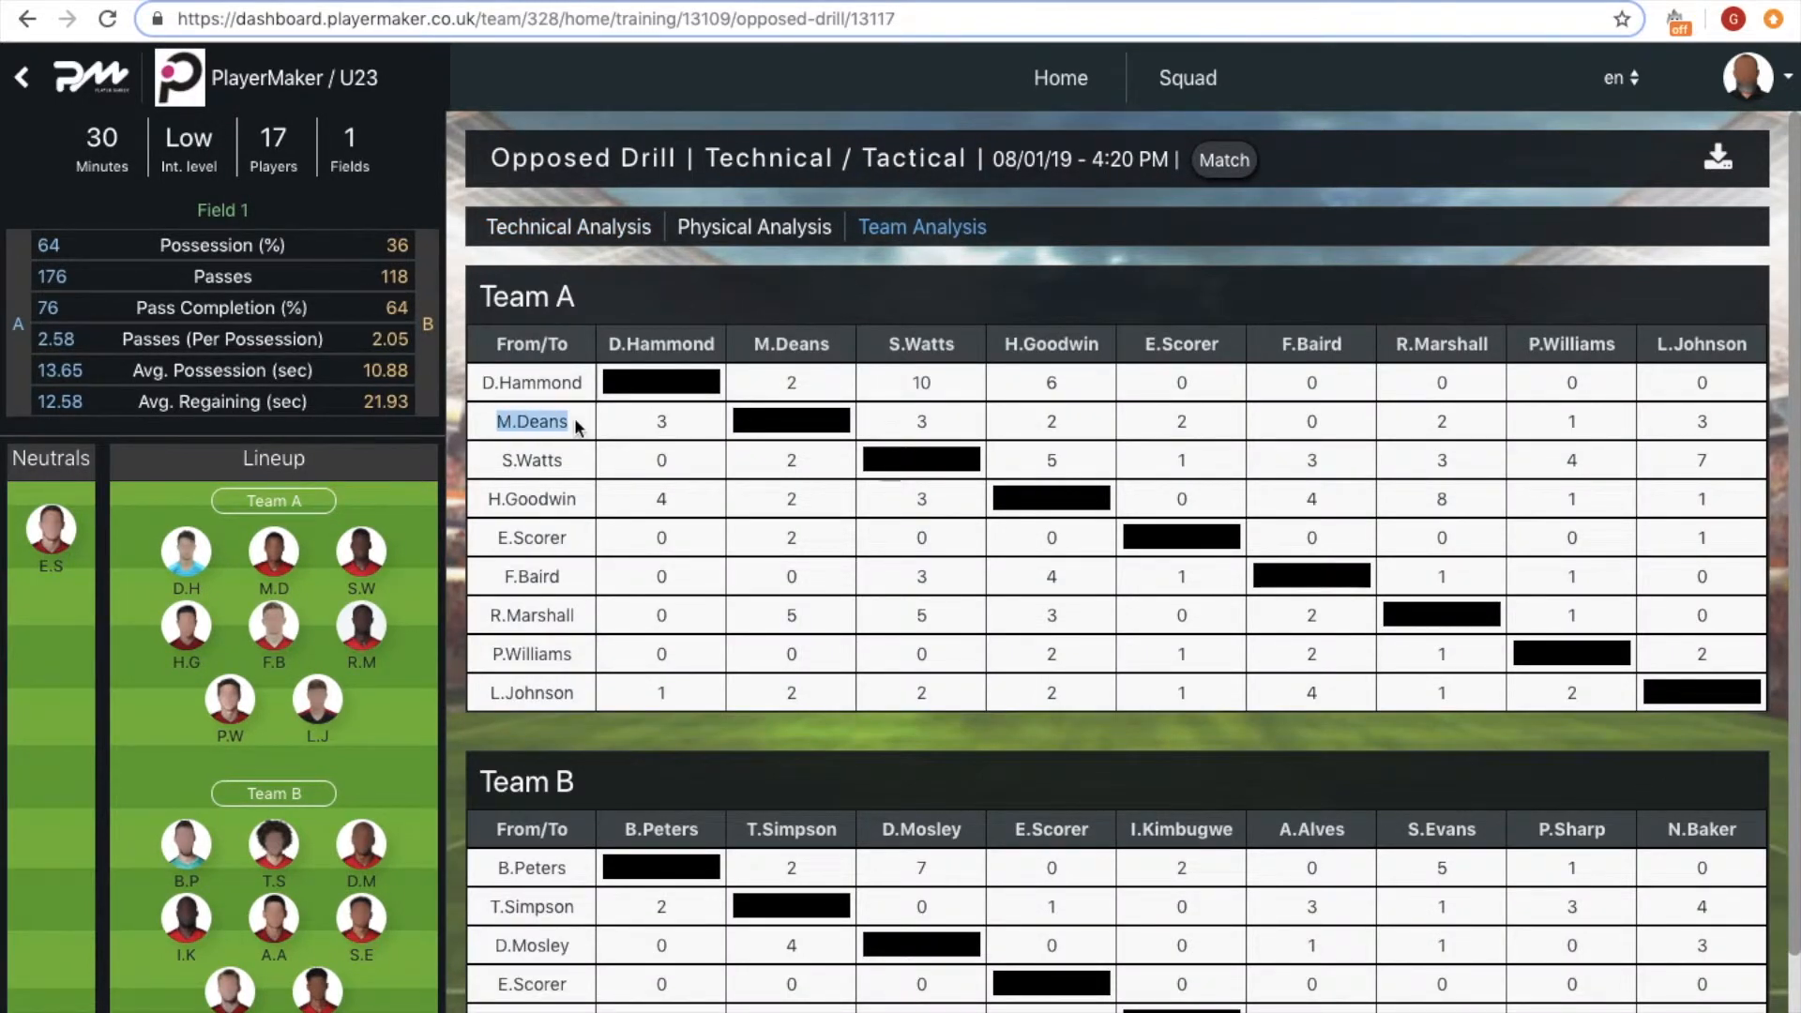
mouse_move(1531, 299)
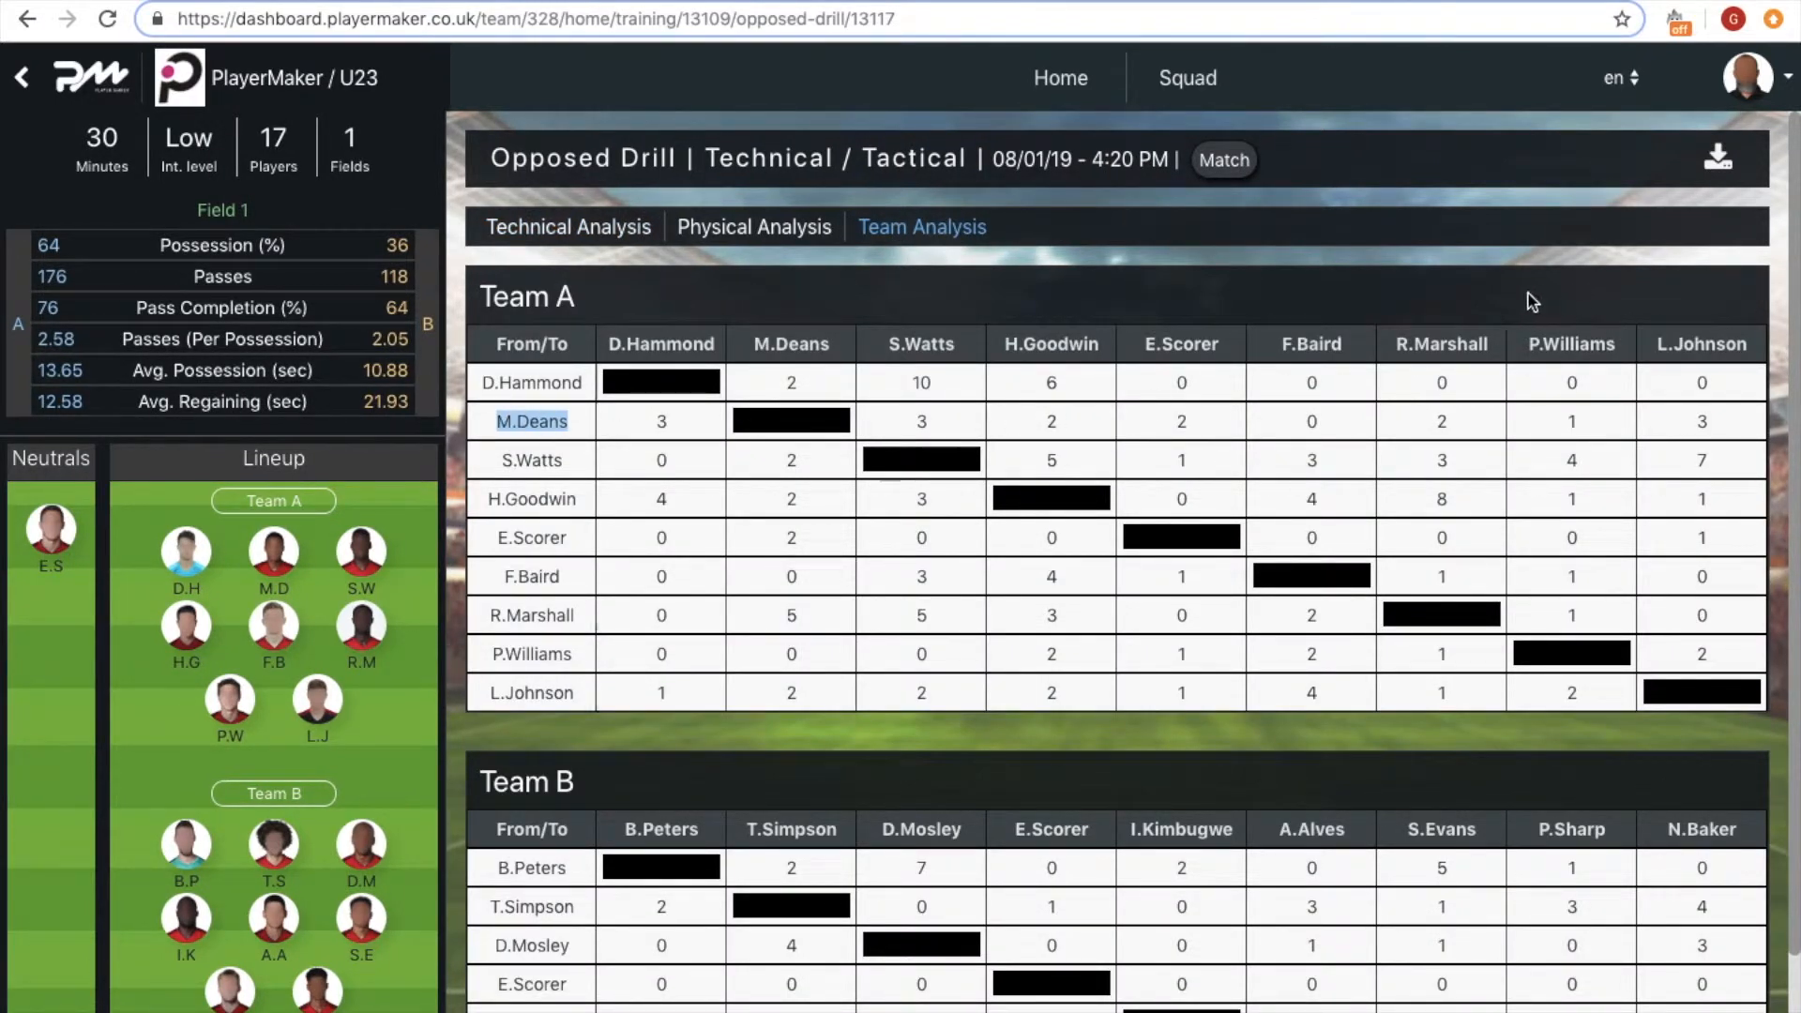